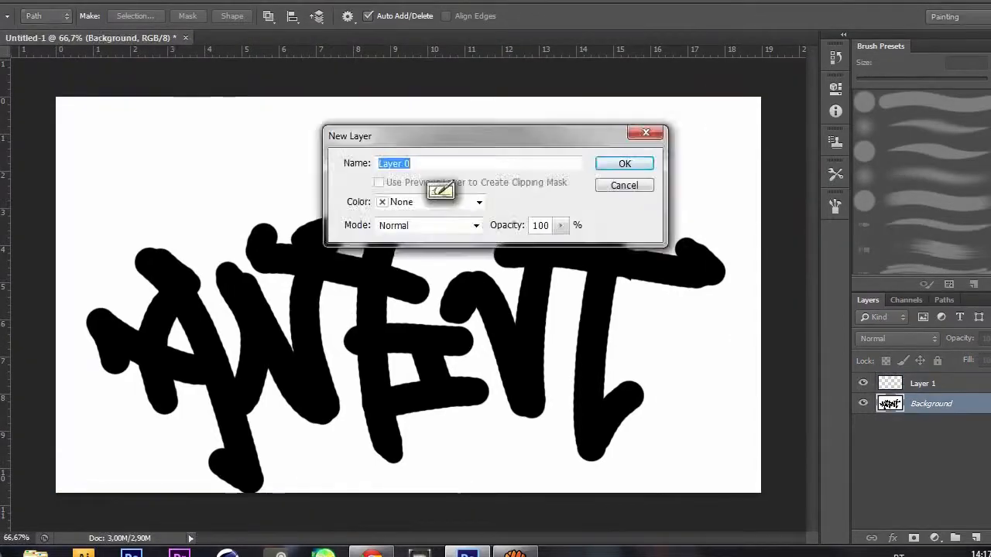
# Step: Add a new empty layer and begin tracing the tag's first letters with a pen path
pyautogui.click(623, 164)
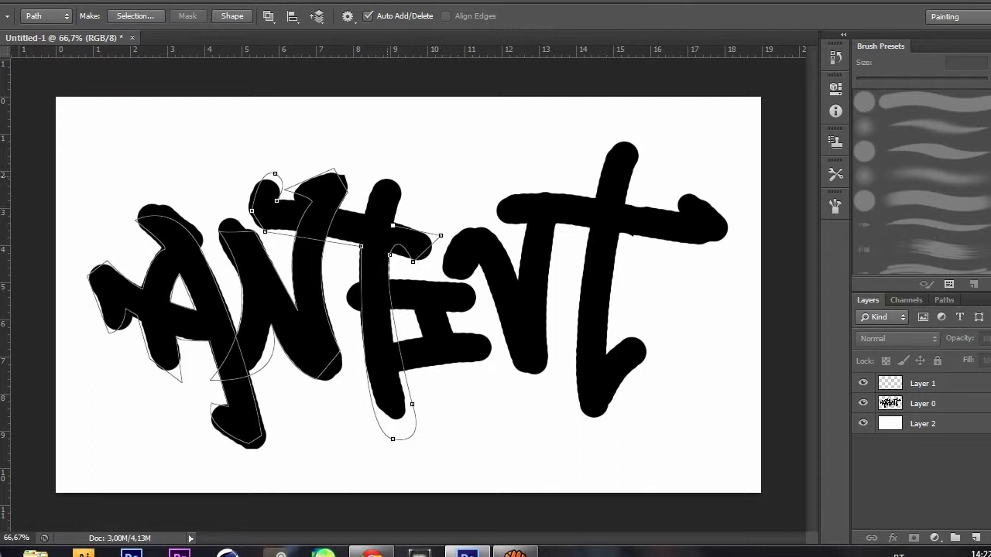
# Step: Check the outline by toggling the tag layer's visibility, then trace the remaining letters
pyautogui.click(862, 403)
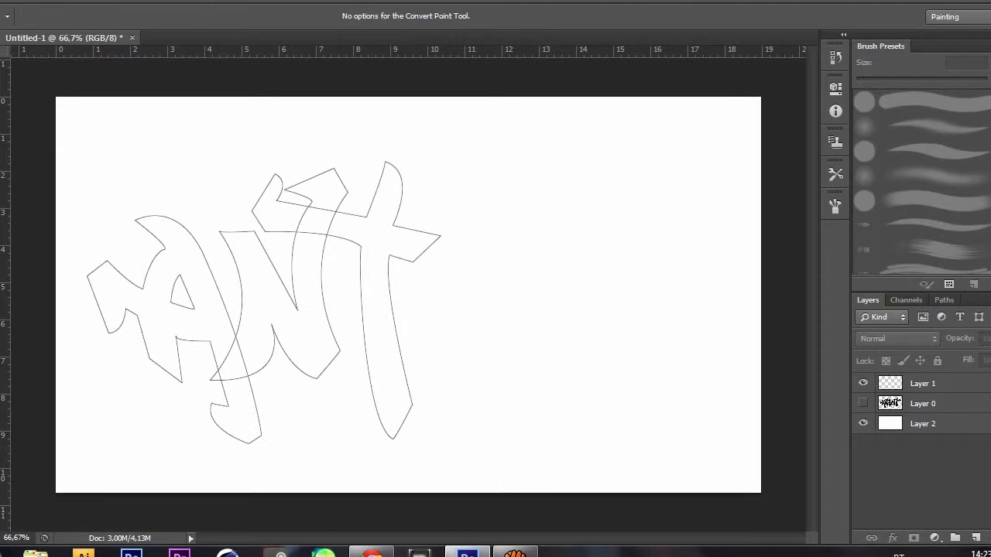
pyautogui.click(862, 402)
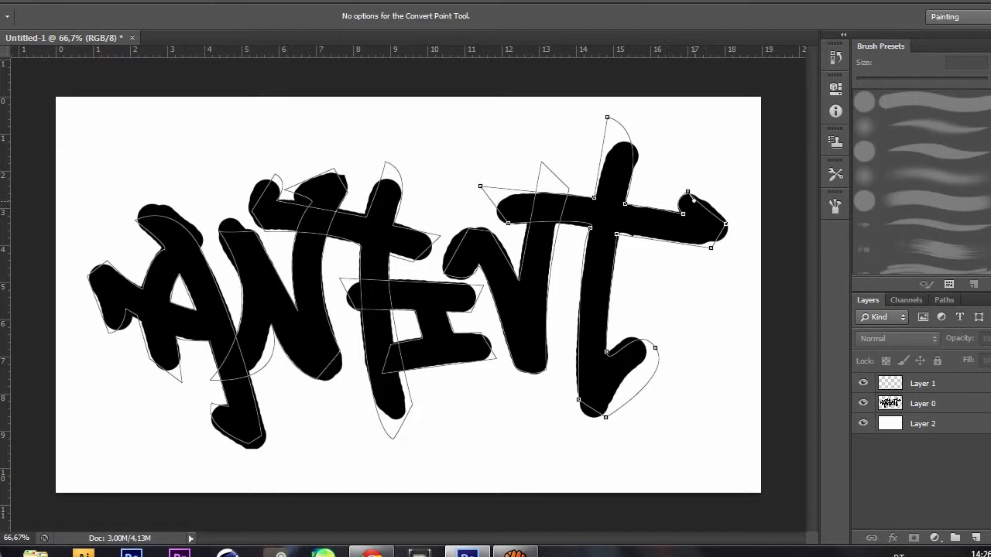
# Step: Extrude the traced tag splines into 3D lettering with Fillet Cap on start and end
pyautogui.click(862, 402)
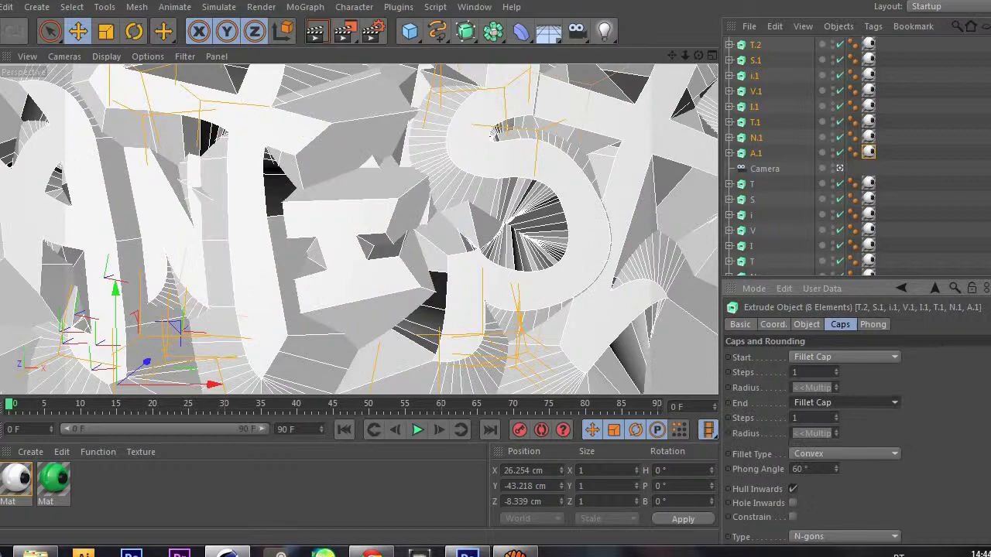
pyautogui.click(885, 152)
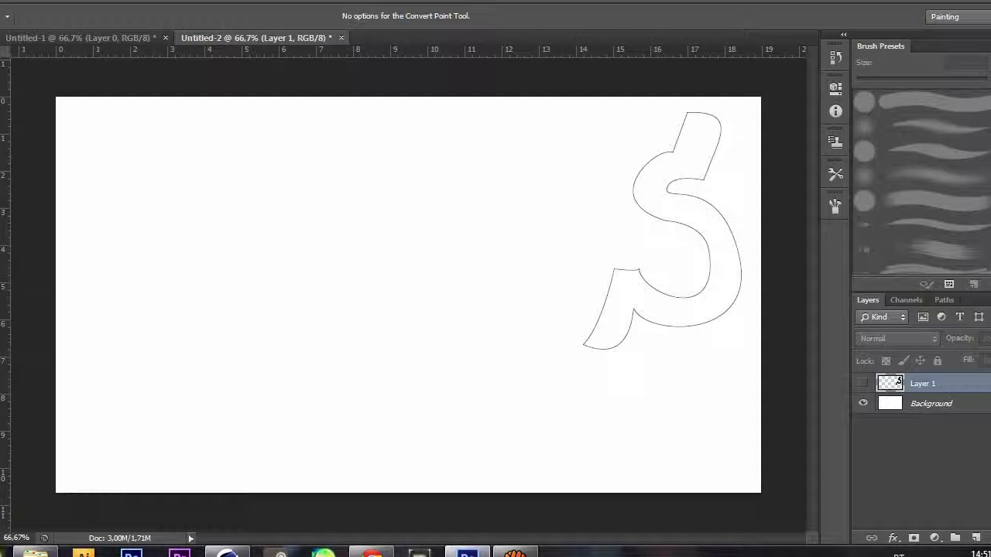
# Step: Close the Untitled-2 document, returning to the blank Untitled-1 canvas
pyautogui.click(340, 37)
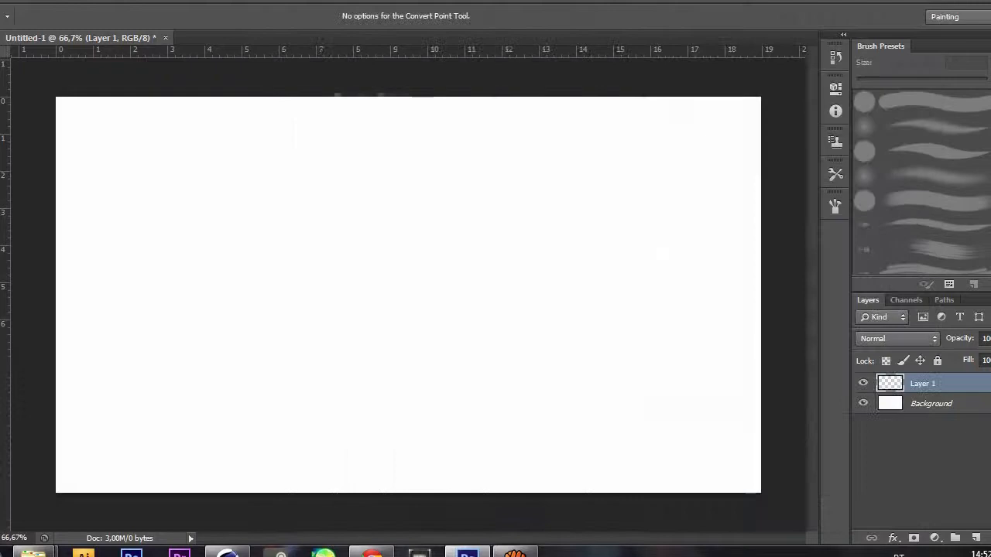